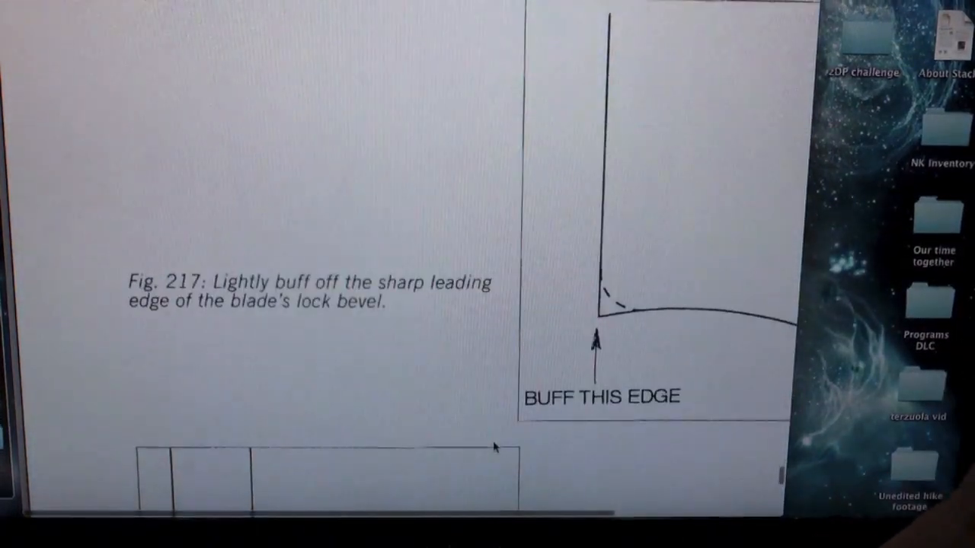
pyautogui.scroll(-3)
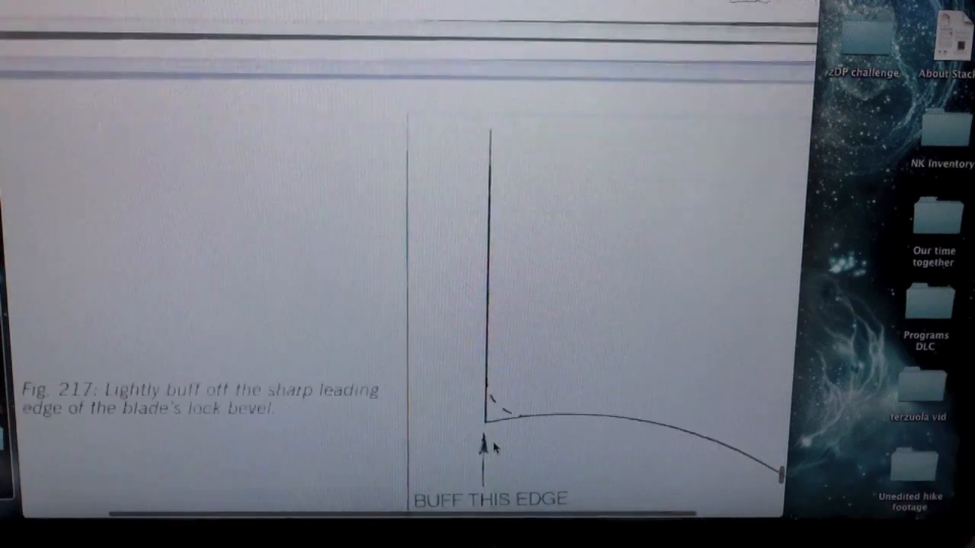